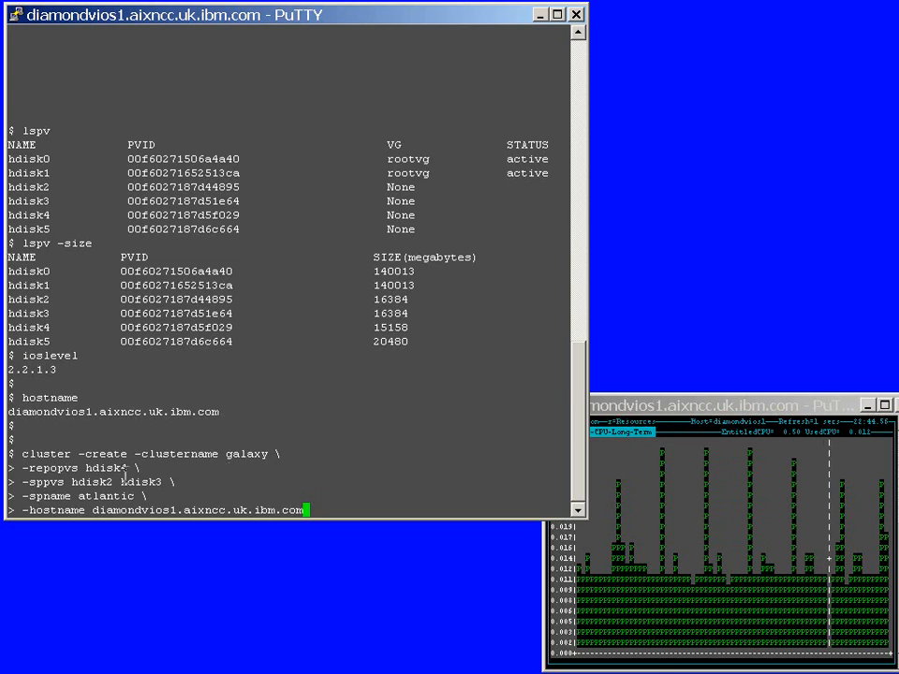
{"action": "mouse_move", "coordinate": [367, 330]}
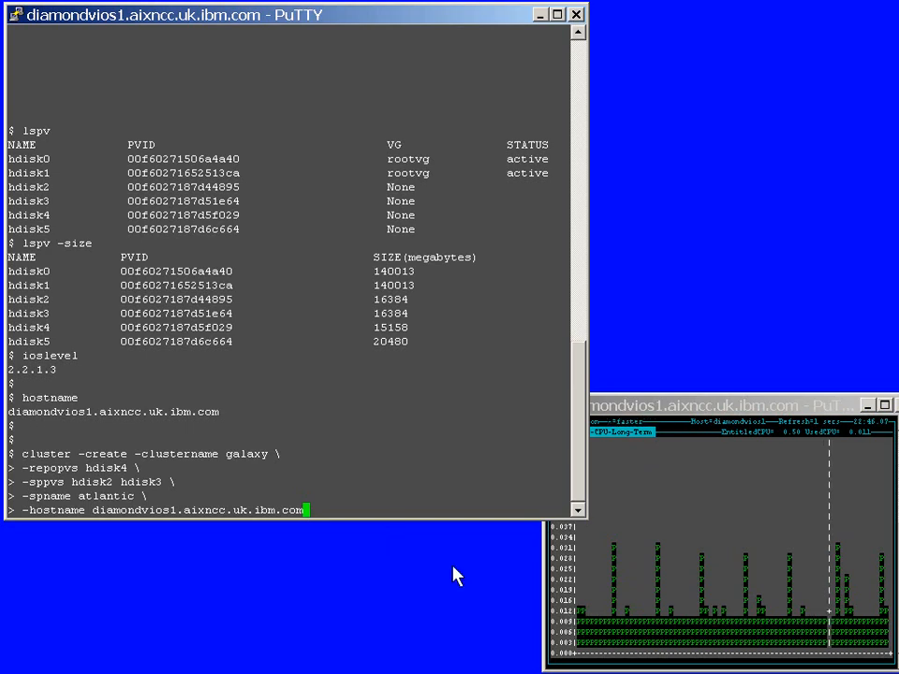
{"action": "mouse_move", "coordinate": [397, 491]}
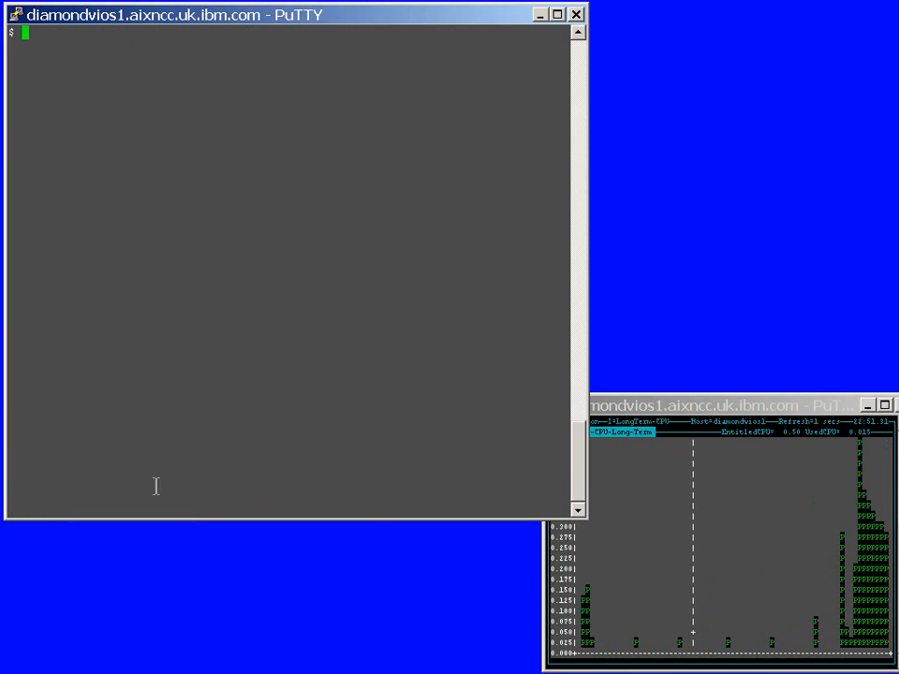
Set vi editing mode, list clusters, and show galaxy's status with node diamondvios1 OK.
{"action": "type", "text": "set -o vi"}
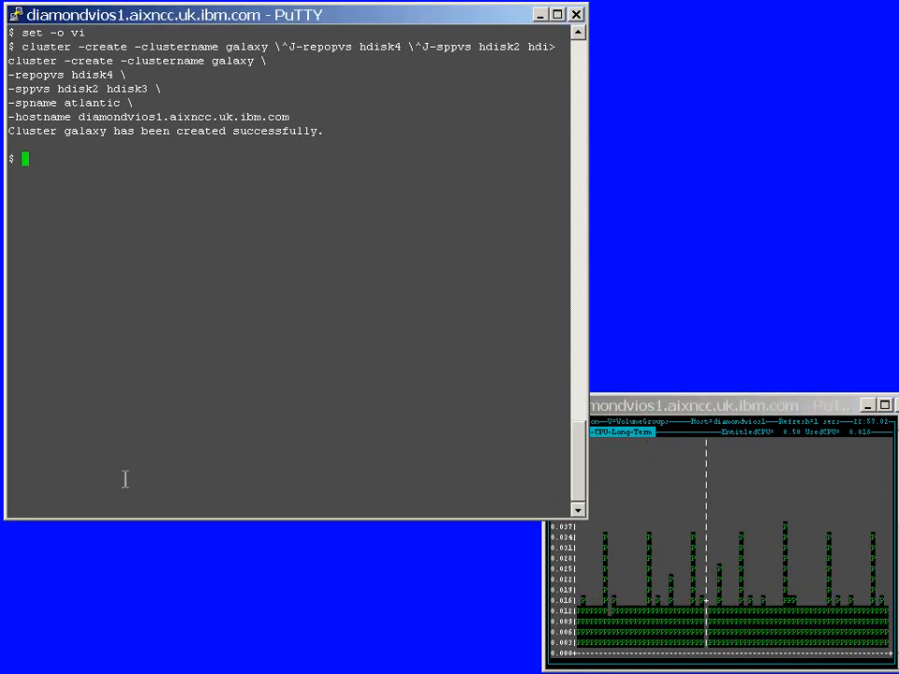
{"action": "type", "text": "clus"}
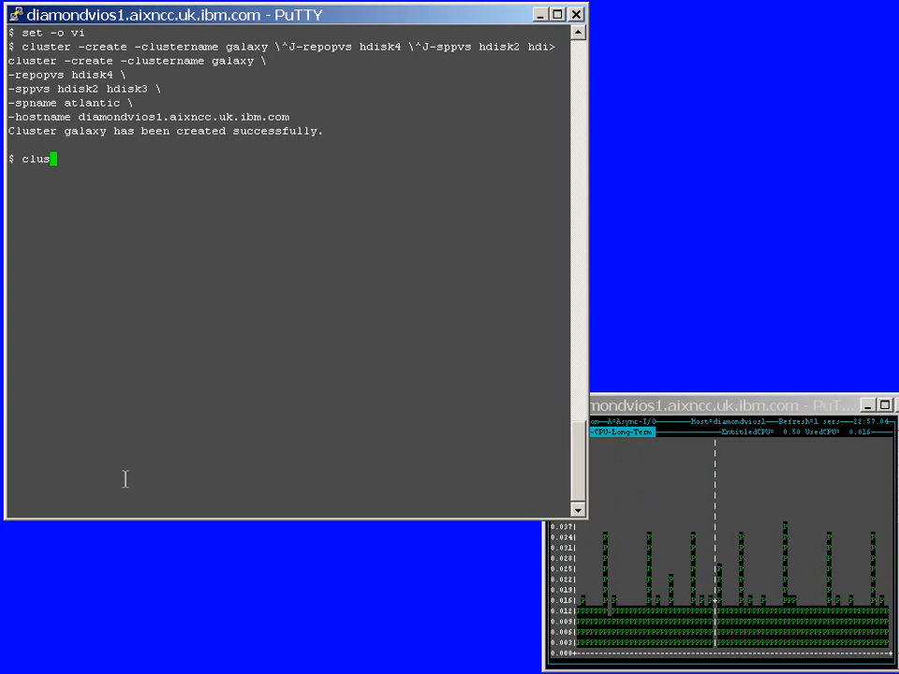
{"action": "type", "text": "ter -list"}
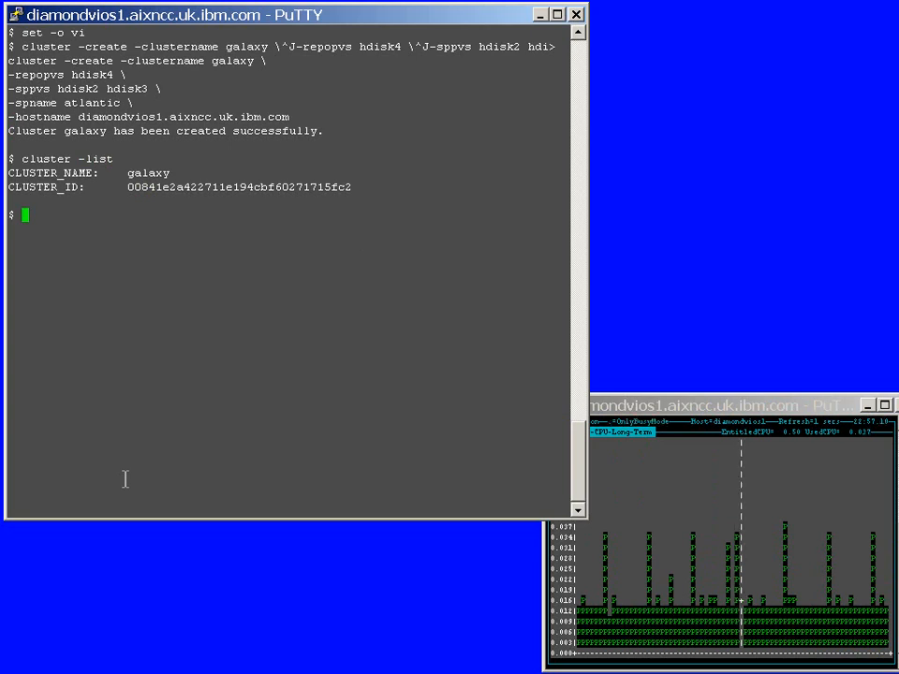
{"action": "type", "text": "cluster -list"}
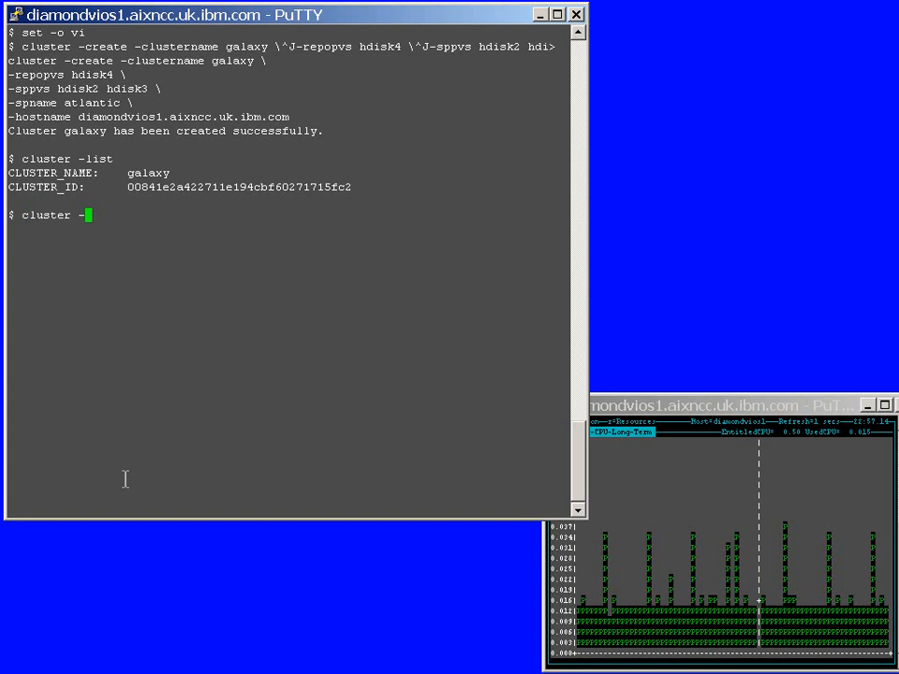
{"action": "type", "text": "-status"}
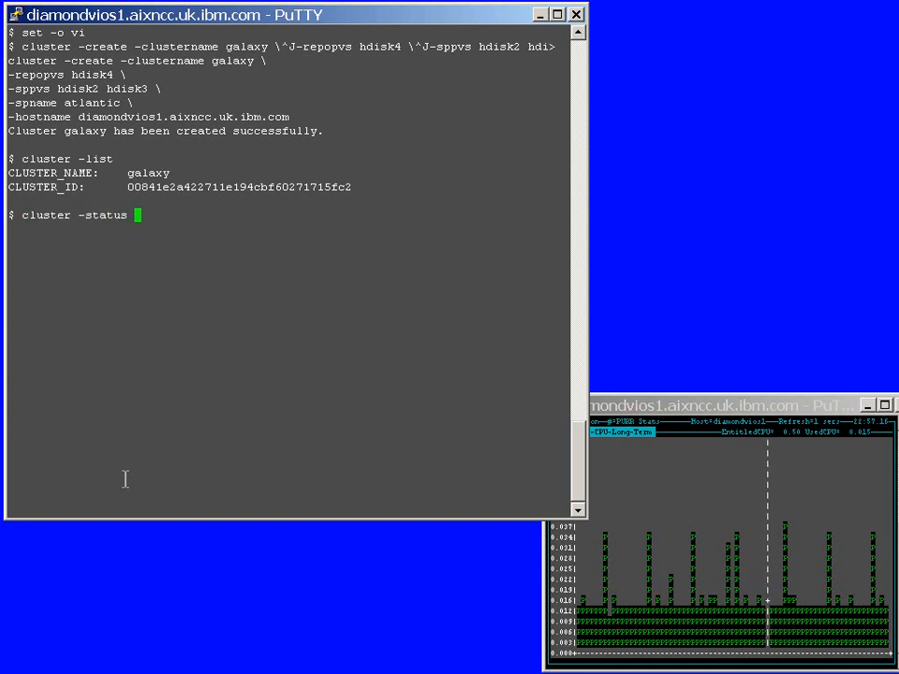
{"action": "type", "text": "-clustername galaxy"}
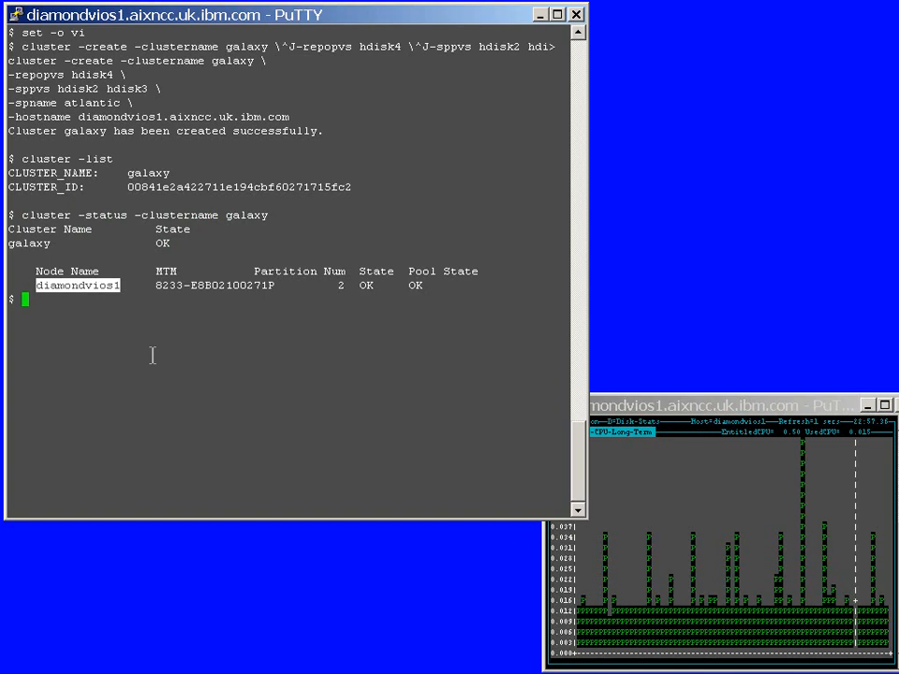
Add nodes diamondvios2 and goldvios1 to galaxy with cluster -addnode and check cluster status.
{"action": "type", "text": "cluster -addnode -clustername galaxy -hostname diamondvios2.aixncc.uk.ibm.com"}
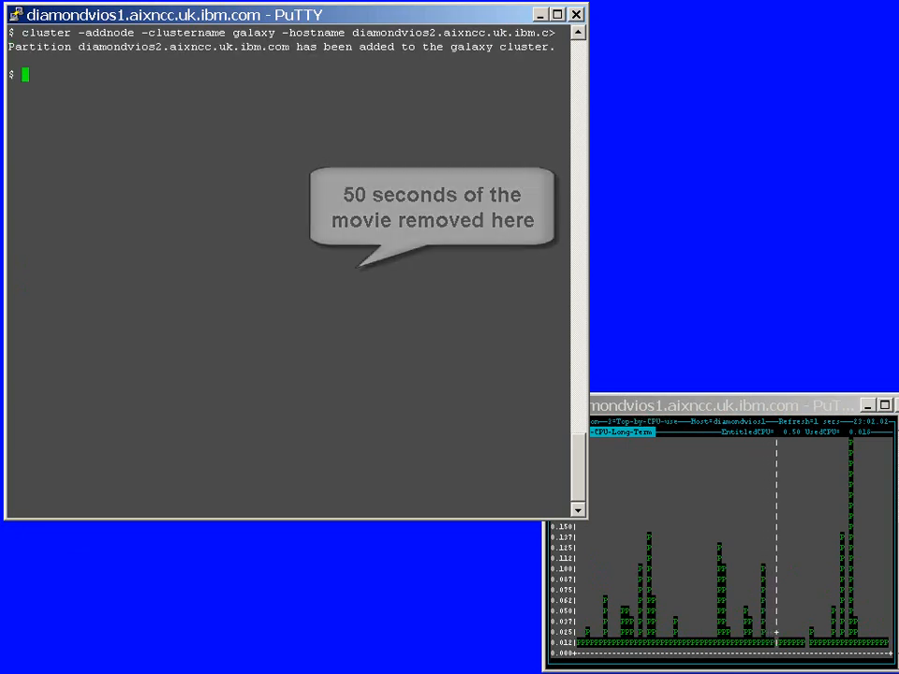
{"action": "type", "text": "cluster -status -clustername galaxy"}
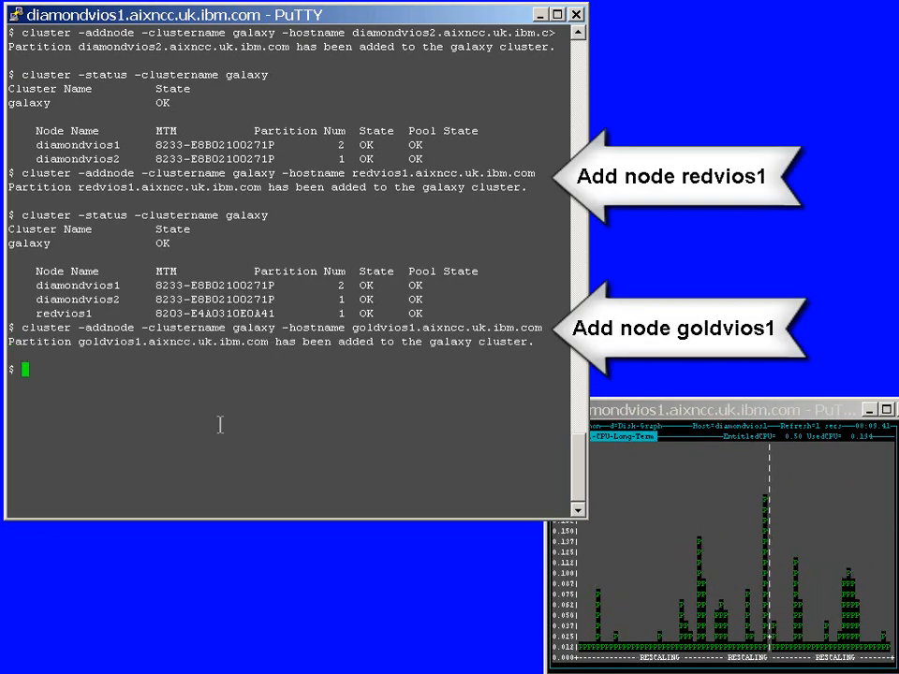
{"action": "type", "text": "cluster -addnode -clustername galaxy -hostname goldvios1.aixncc.uk.ibm.com"}
{"action": "type", "text": "lssp -clustername galaxy"}
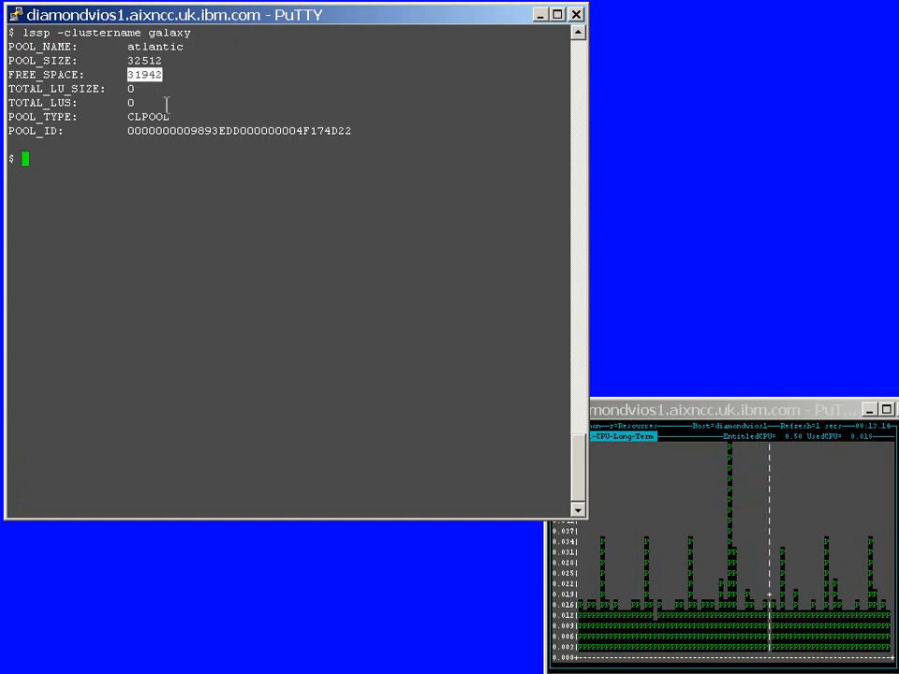
Run chsp -add to put hdisk5 into pool atlantic of cluster galaxy, then clear the terminal.
{"action": "type", "text": "chspp -add -clustername galaxy -sp atlan"}
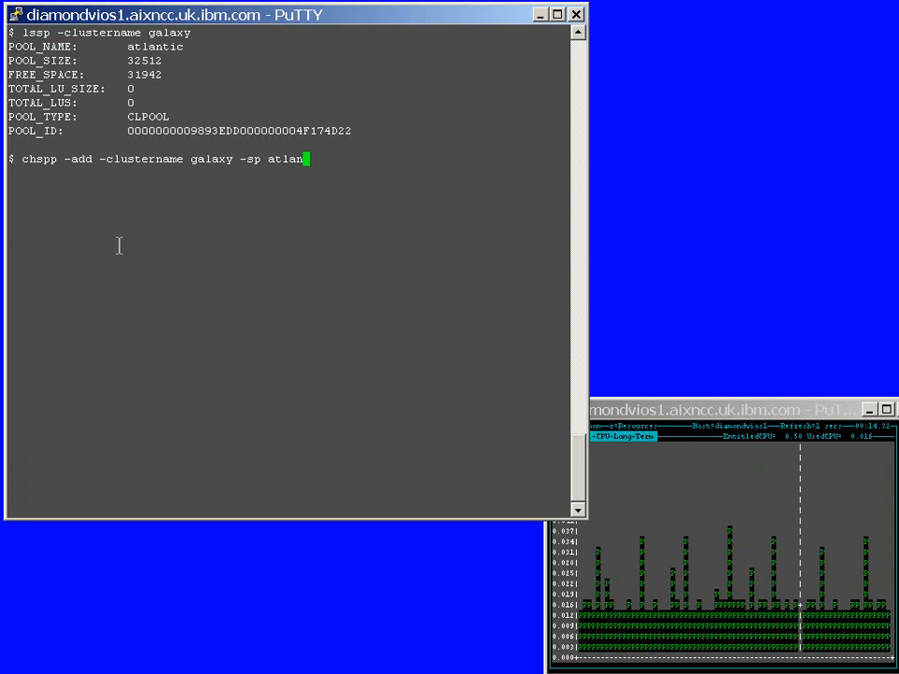
{"action": "type", "text": "ic"}
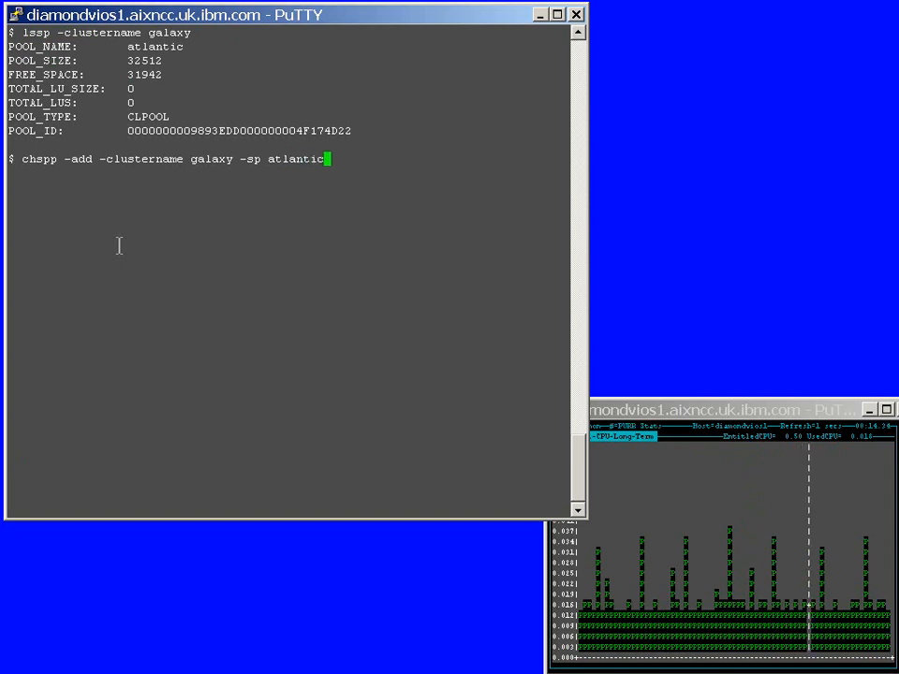
{"action": "type", "text": "hdisk5"}
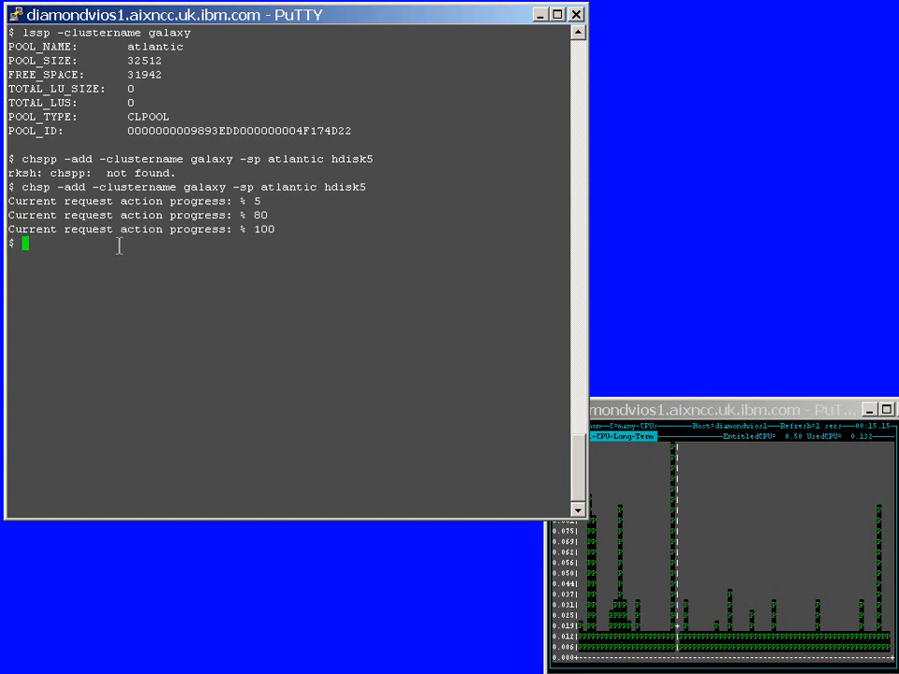
{"action": "type", "text": "chspp -add -clustername galaxy -sp atlantic hdisk5"}
{"action": "type", "text": "lssp -clustername galaxy"}
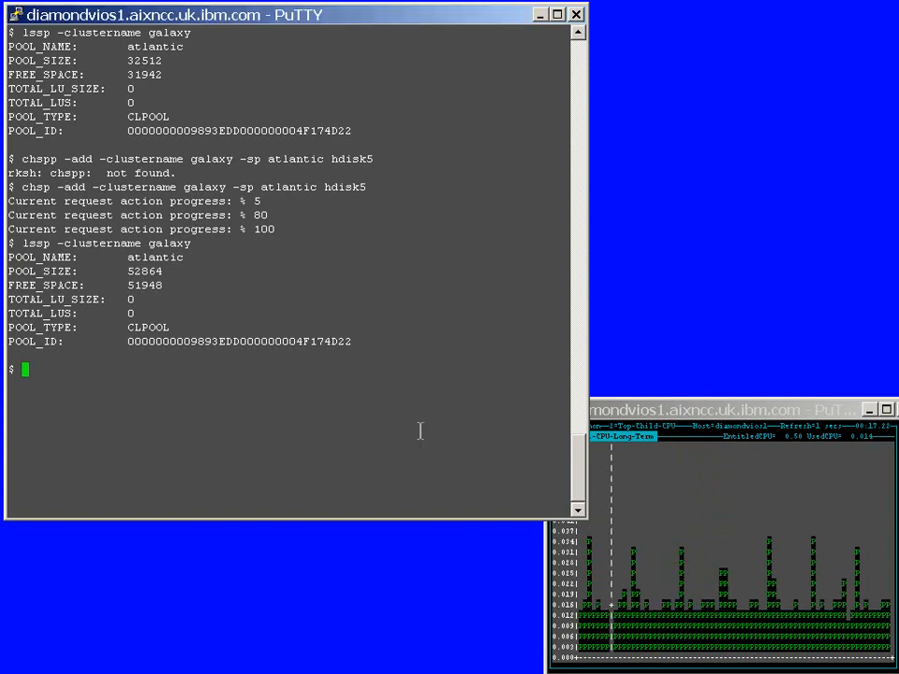
{"action": "type", "text": "clear"}
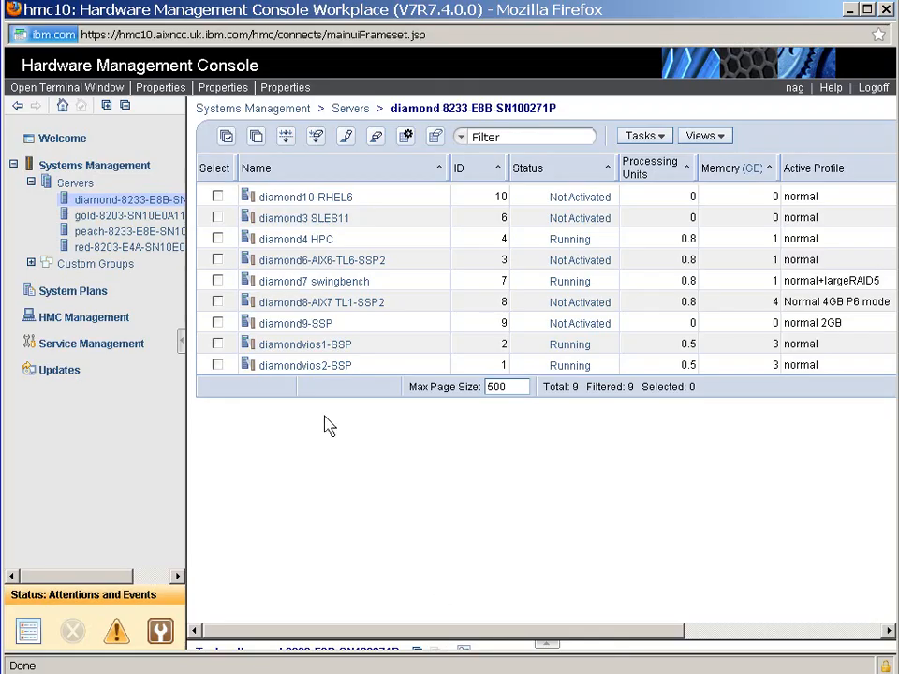
{"action": "mouse_move", "coordinate": [296, 322]}
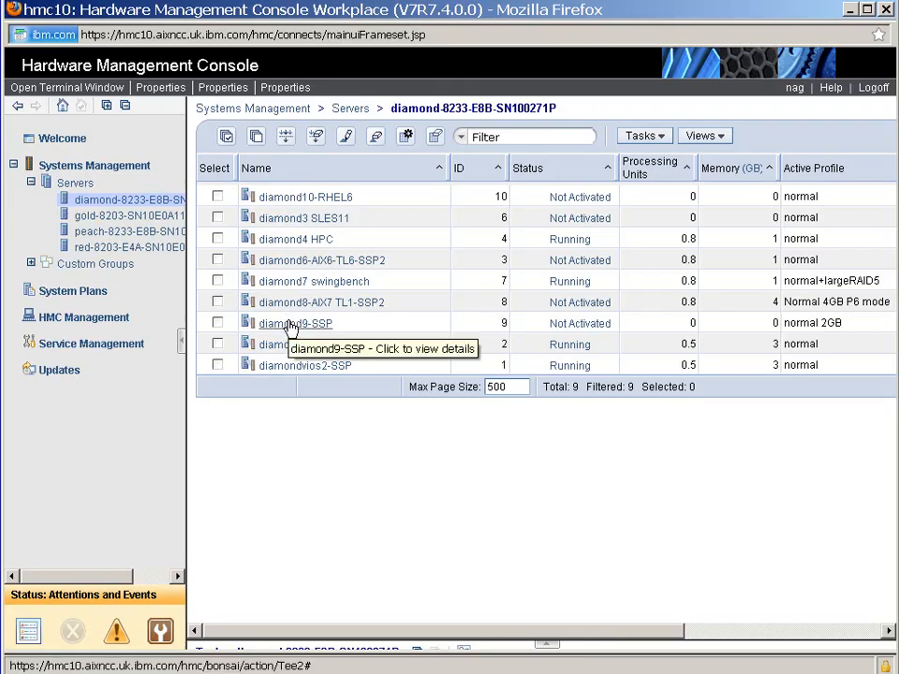
{"action": "mouse_move", "coordinate": [365, 334]}
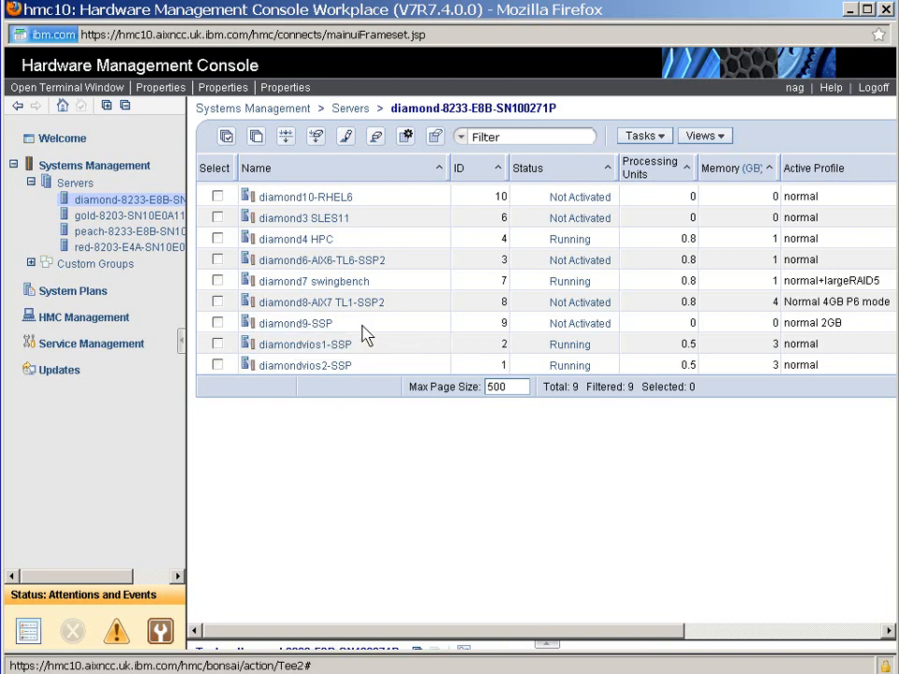
View diamond9-SSP's properties and its virtual adapters, client SCSI 3 linked to diamondvios1-SSP 19.
{"action": "double_click", "coordinate": [296, 322]}
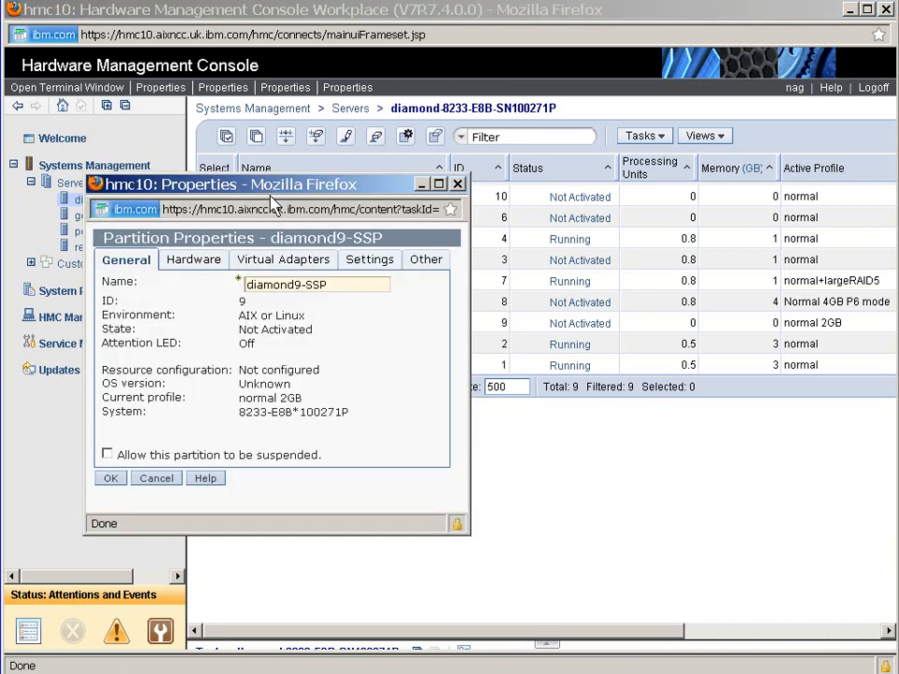
{"action": "left_click", "coordinate": [283, 258]}
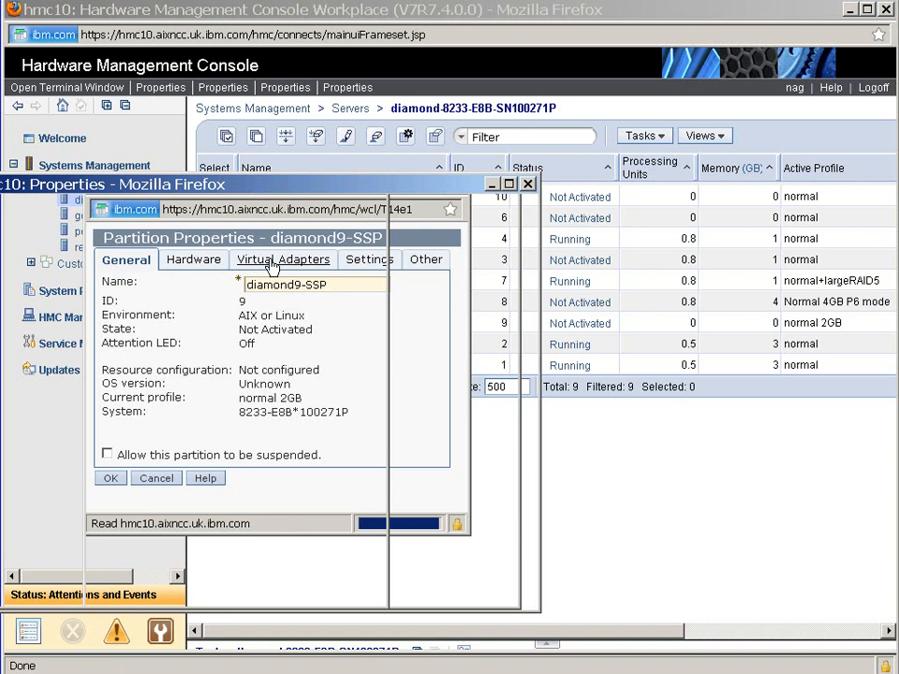
{"action": "left_click", "coordinate": [283, 259]}
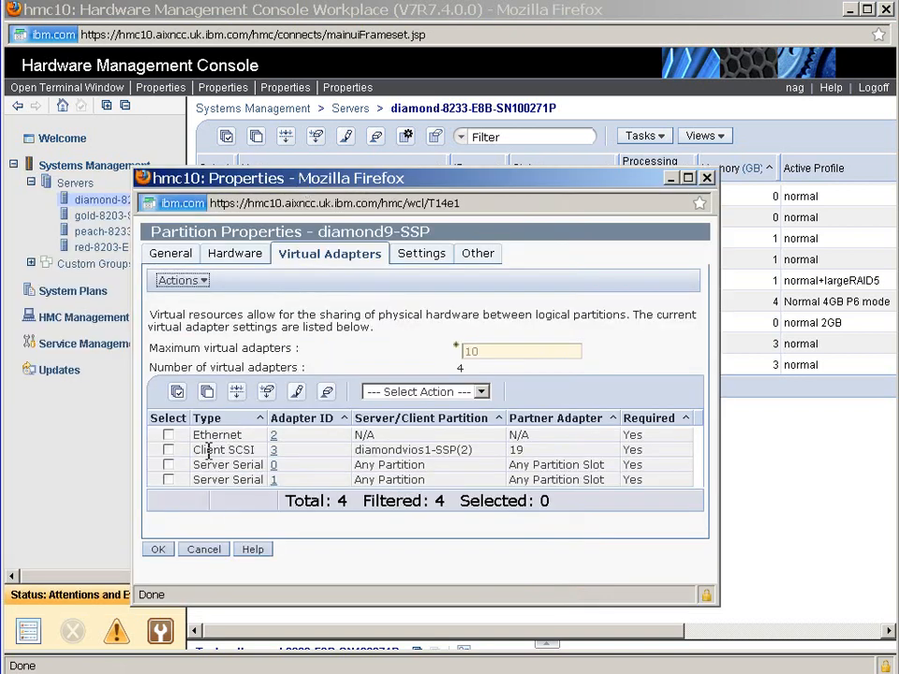
{"action": "double_click", "coordinate": [225, 450]}
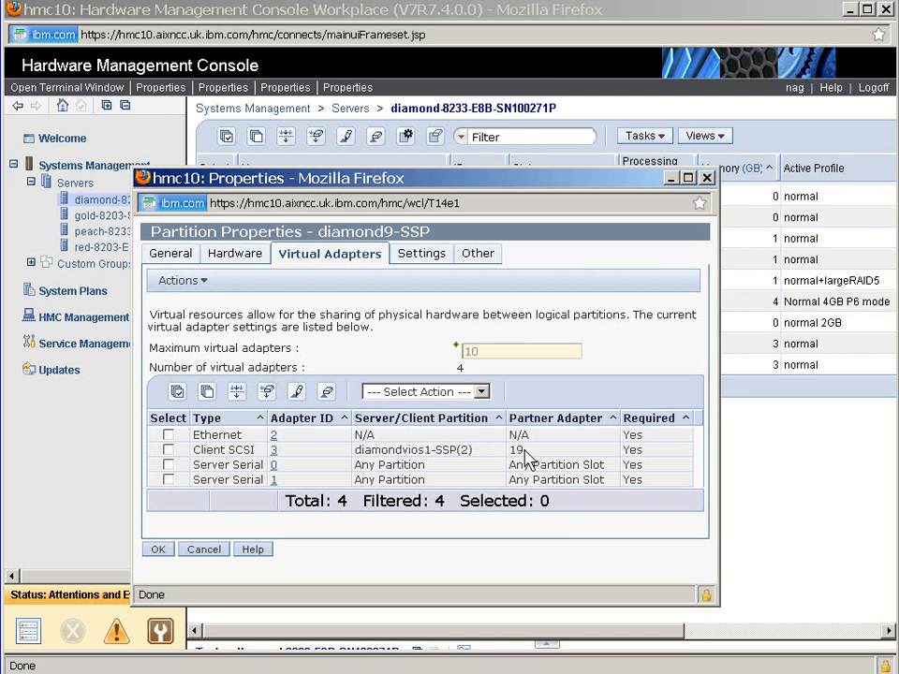
{"action": "double_click", "coordinate": [517, 450]}
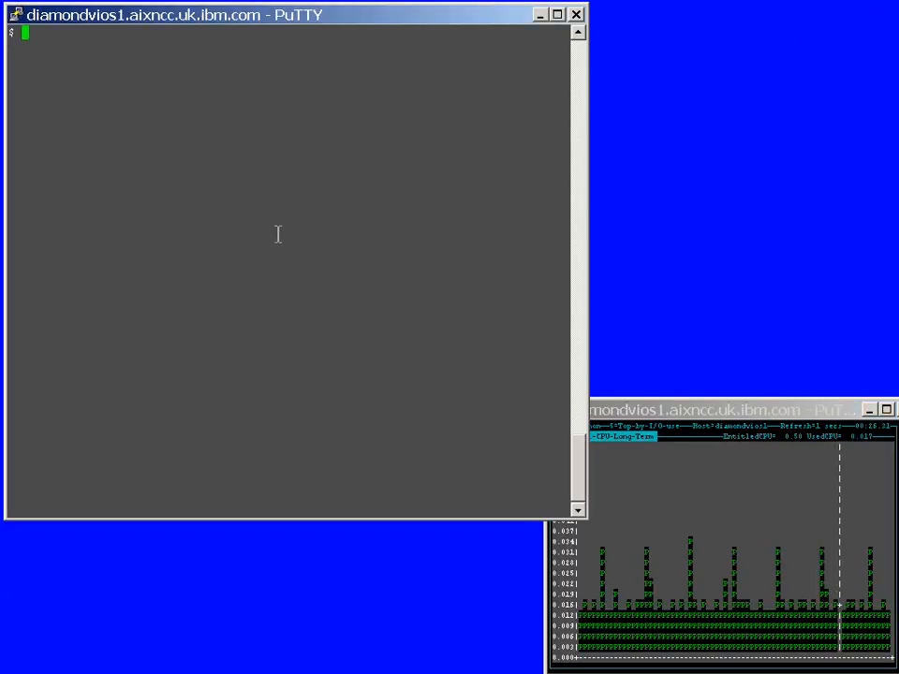
Run lsmap -all to list vhost2 through vhost7 with no virtual target devices.
{"action": "type", "text": "lsmap -all"}
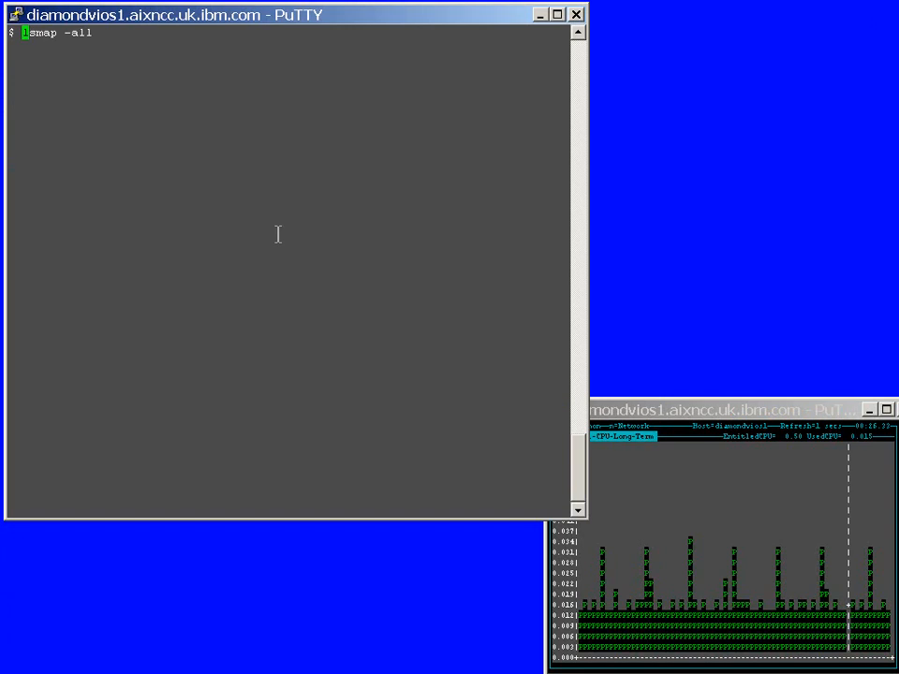
{"action": "key", "text": "Return"}
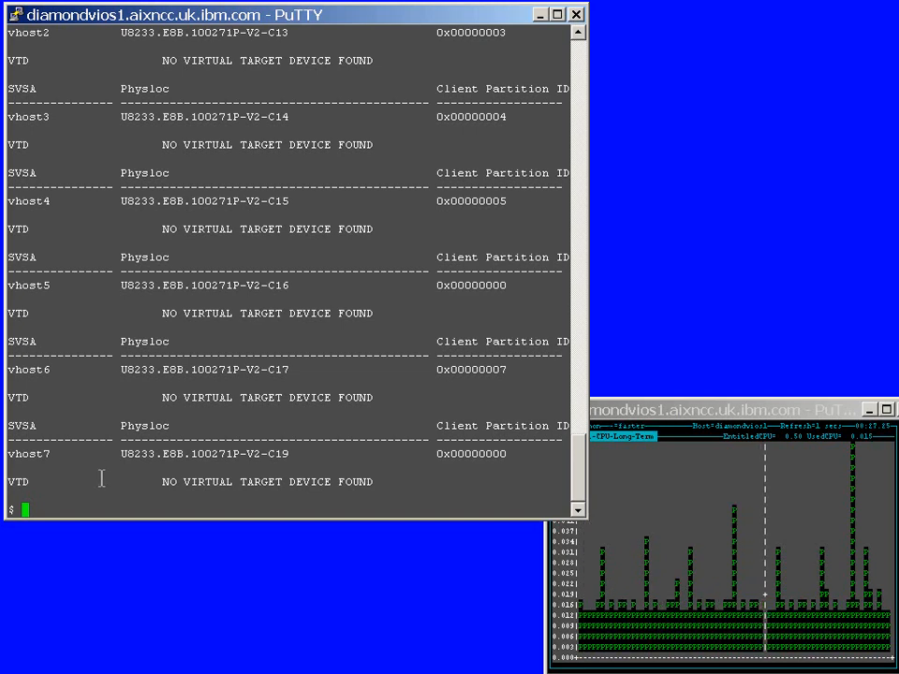
Enter mkbdsp -clustername galaxy -sp atlantic 16G -bd vd_diamond9a -vadapter vhost7.
{"action": "type", "text": "mkb"}
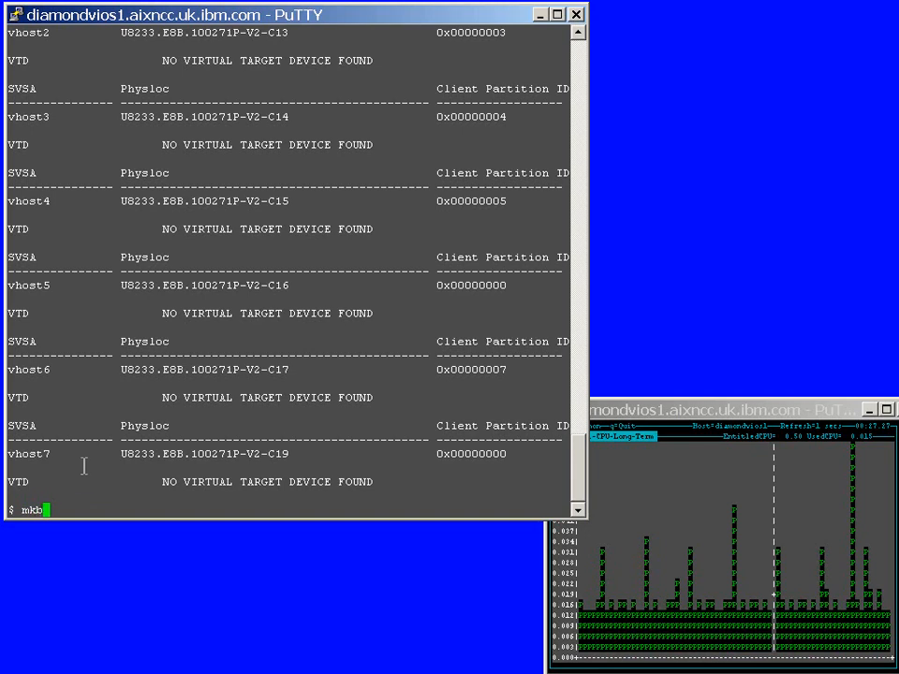
{"action": "type", "text": "dsp"}
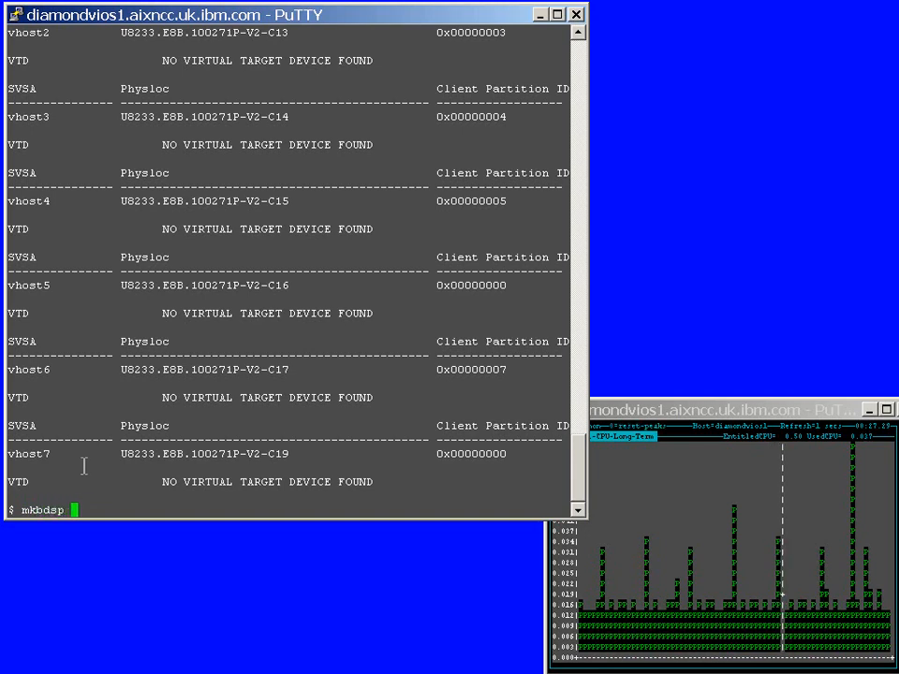
{"action": "type", "text": "-clustername galaxy"}
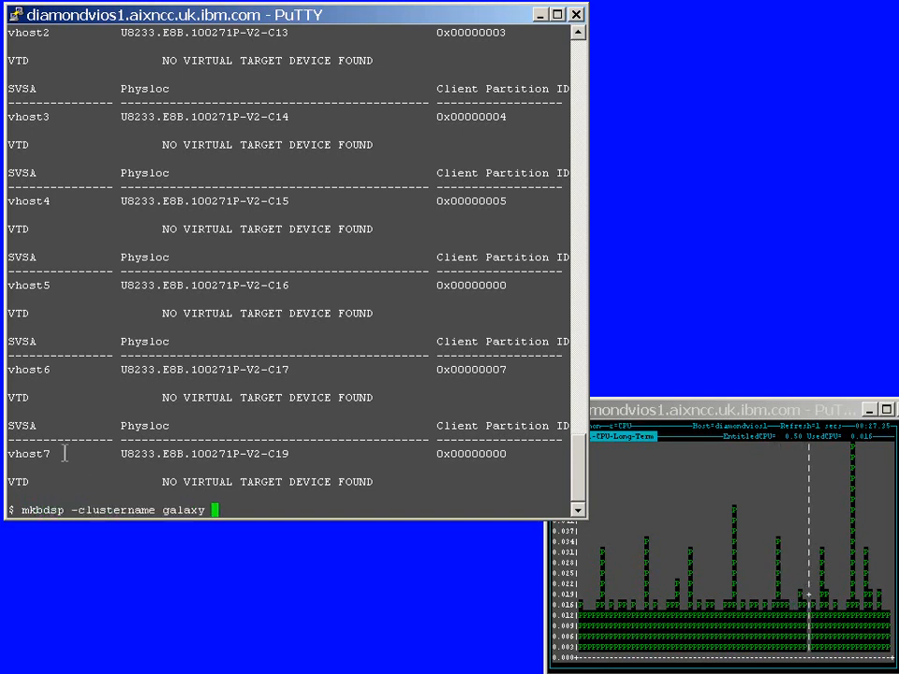
{"action": "type", "text": "-sp"}
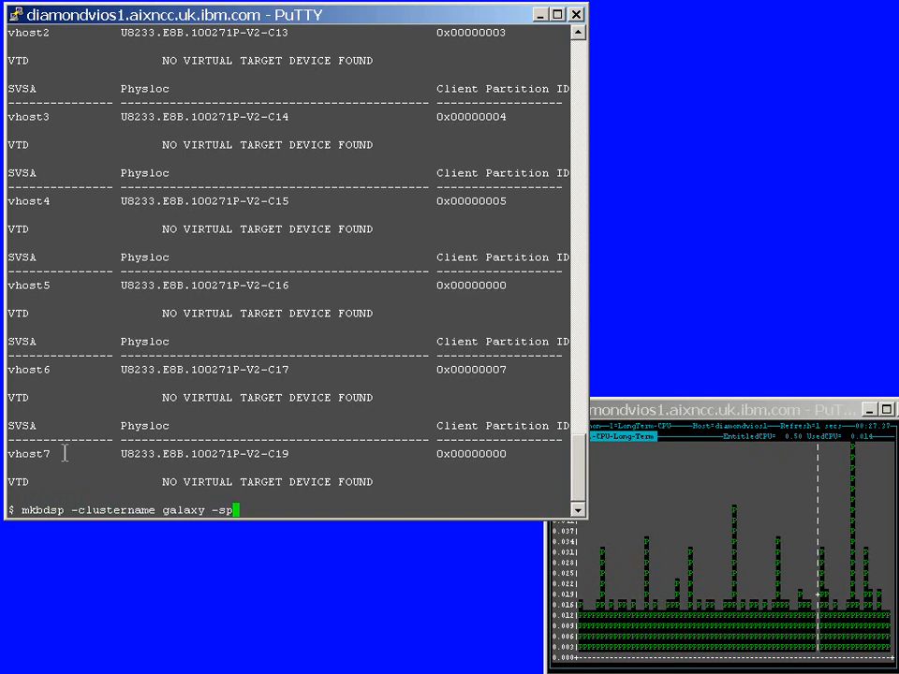
{"action": "type", "text": "a"}
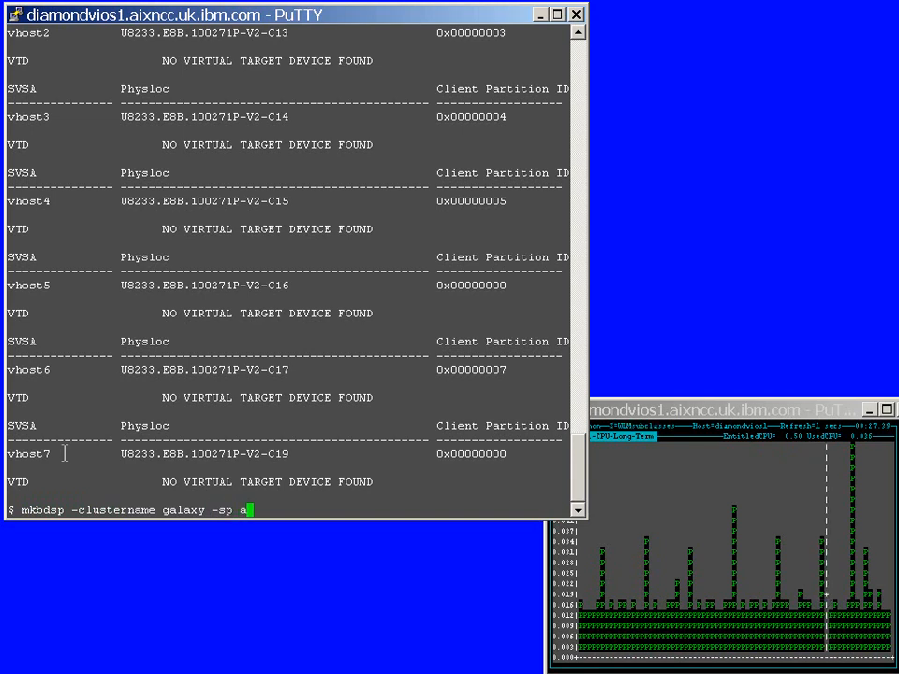
{"action": "type", "text": "tlantic"}
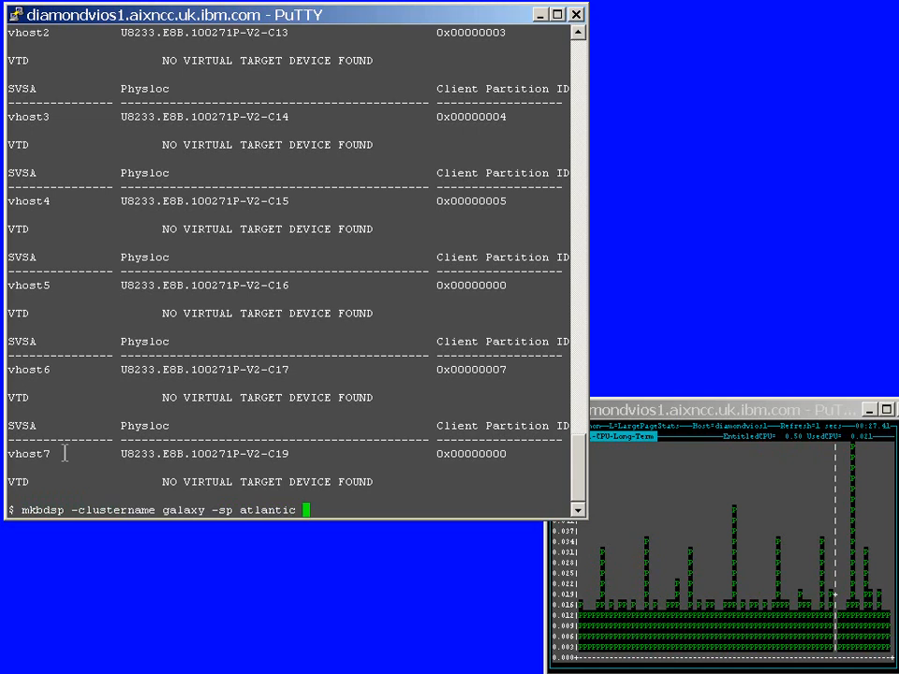
{"action": "type", "text": "16"}
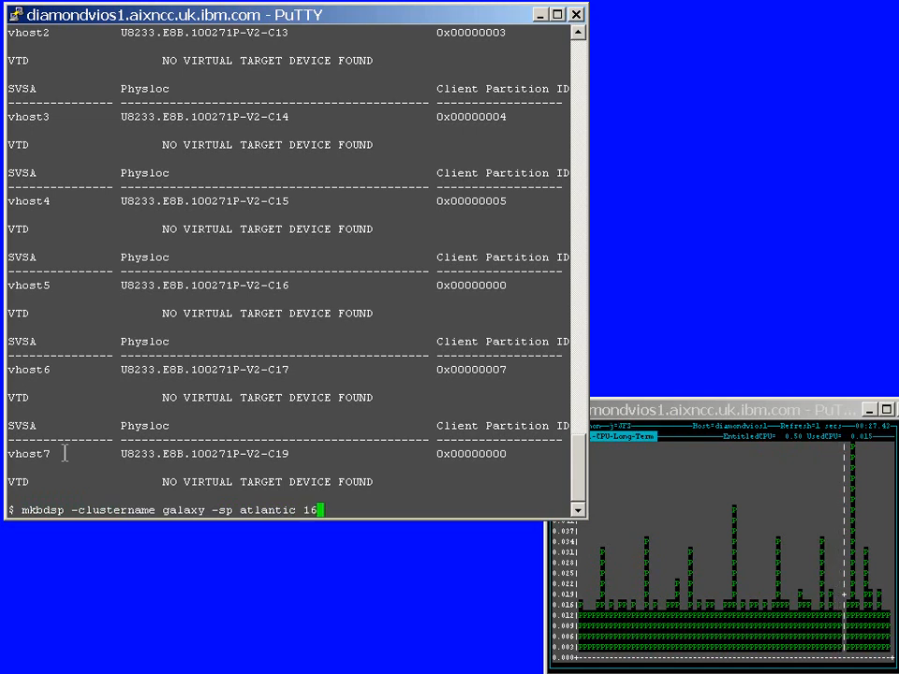
{"action": "type", "text": "G"}
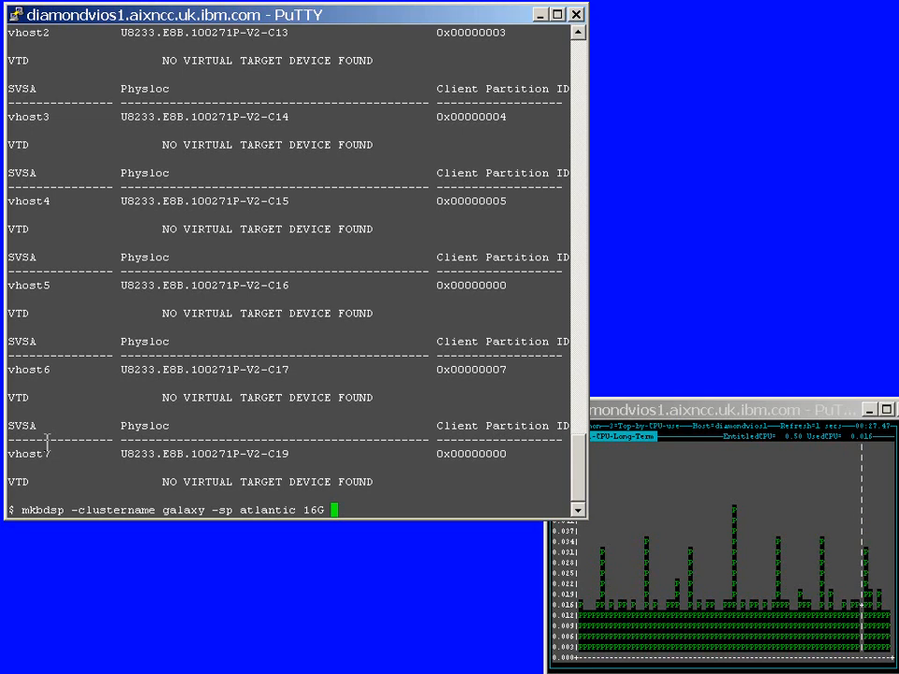
{"action": "type", "text": "-bd"}
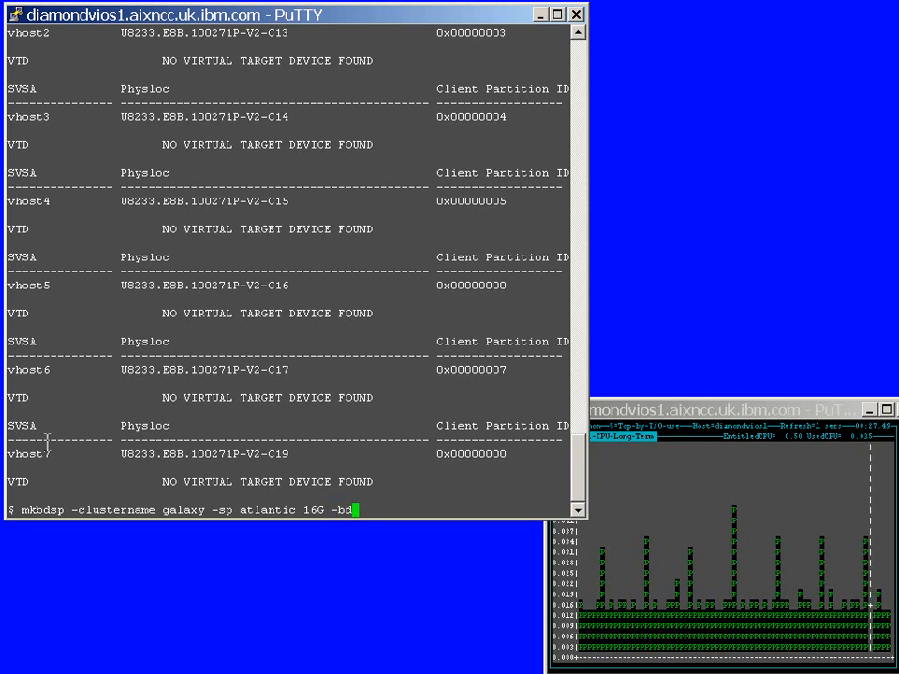
{"action": "type", "text": "vd_diamond9a"}
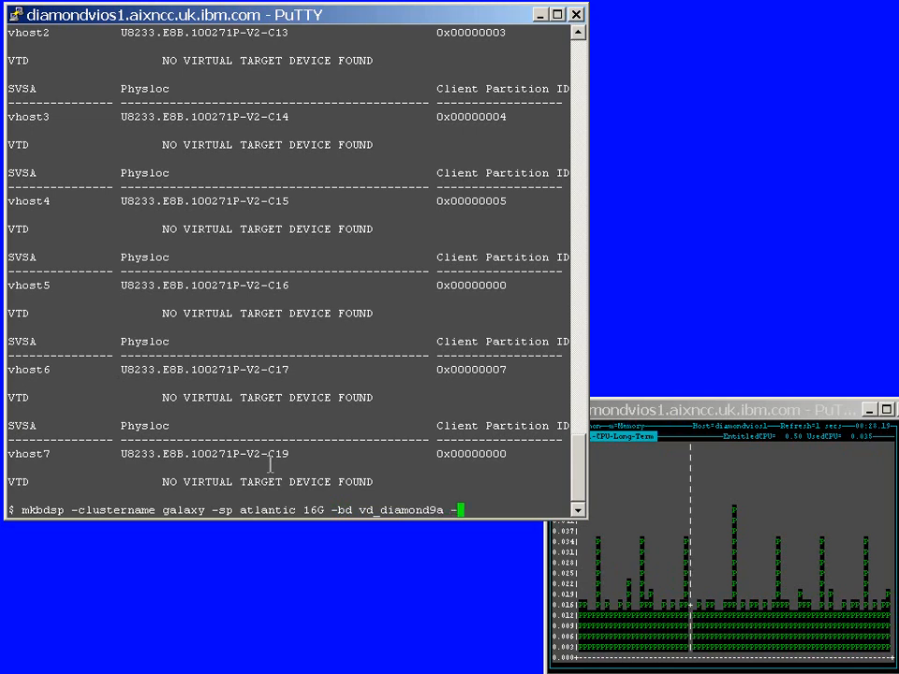
{"action": "type", "text": "-v"}
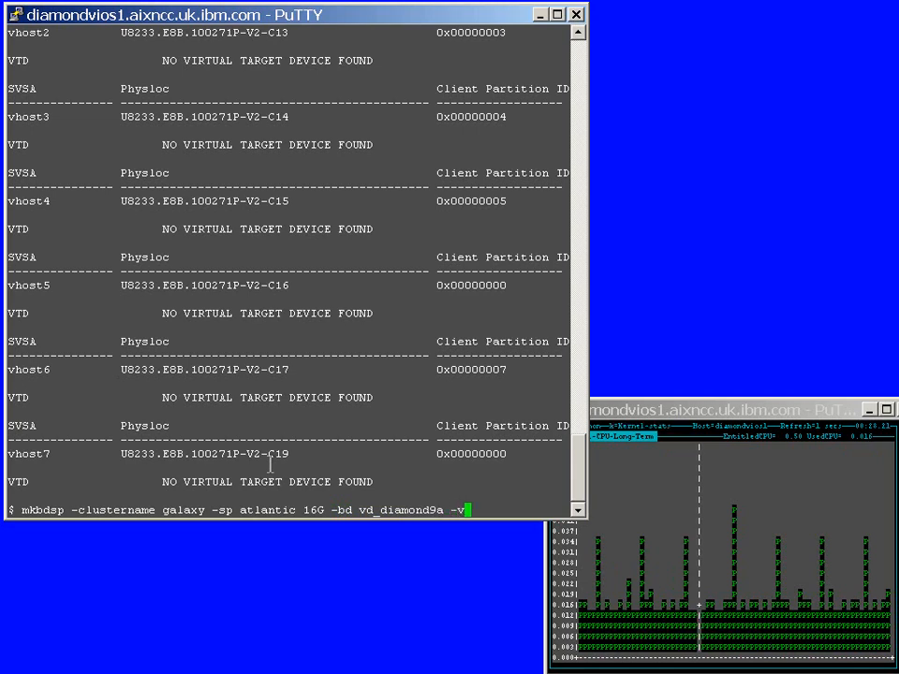
{"action": "type", "text": "ada"}
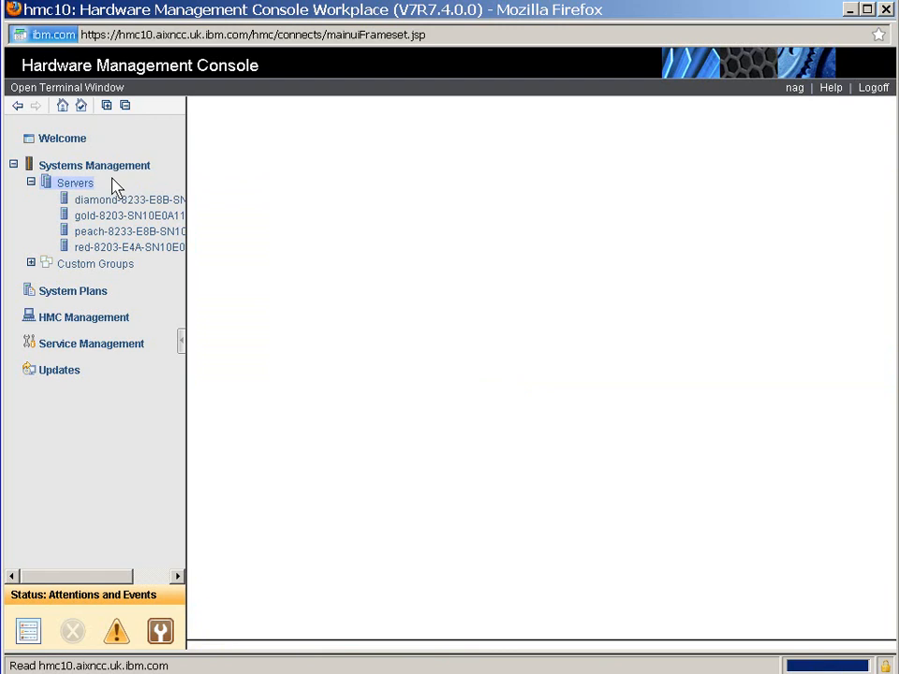
Select server diamond-8233-E8B in the Servers list and bring up its task menu.
{"action": "left_click", "coordinate": [75, 183]}
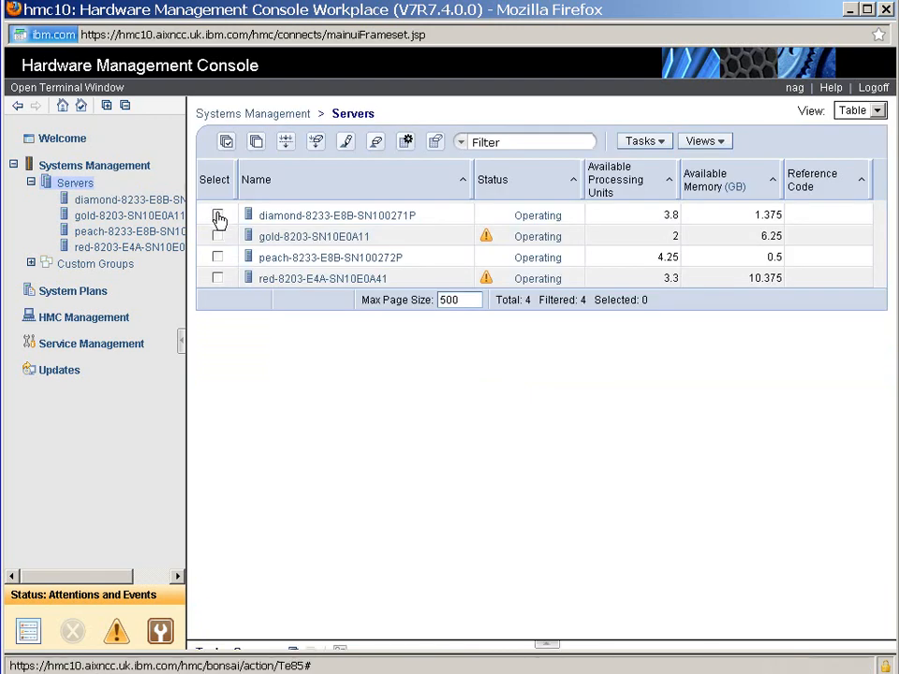
{"action": "left_click", "coordinate": [217, 215]}
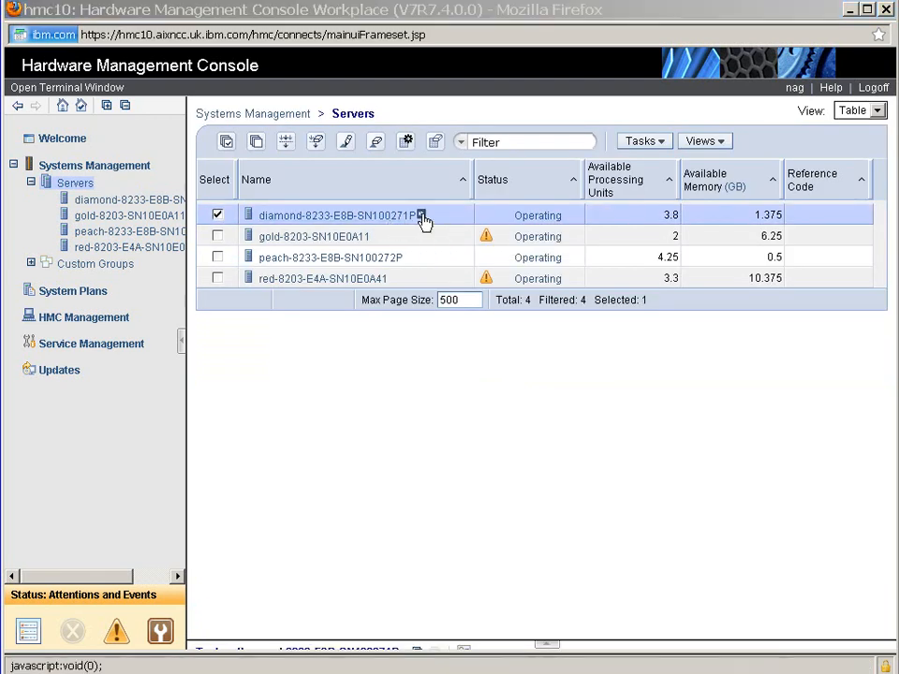
{"action": "left_click", "coordinate": [422, 215]}
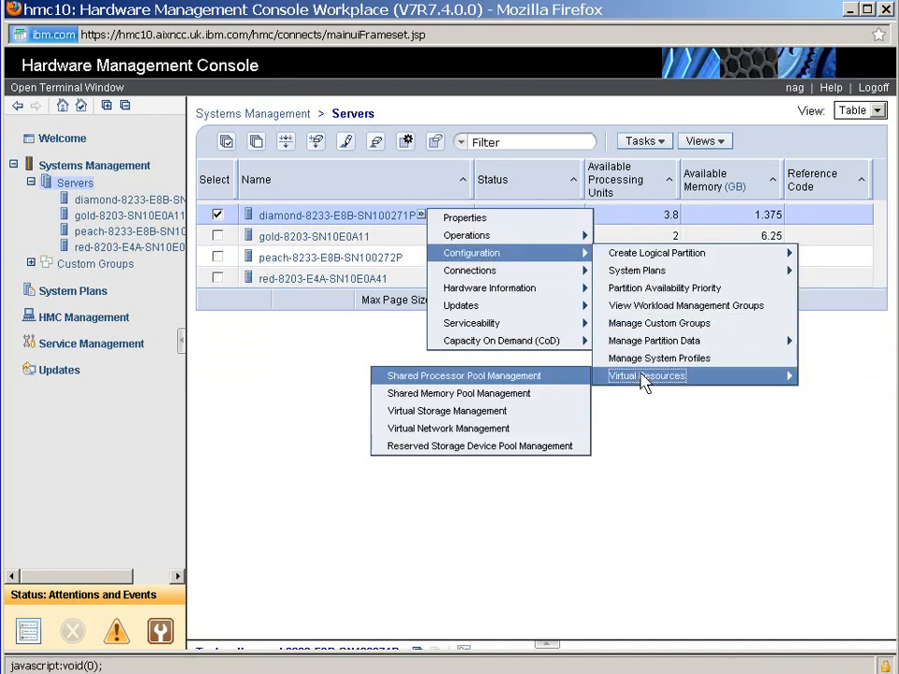
{"action": "mouse_move", "coordinate": [445, 412]}
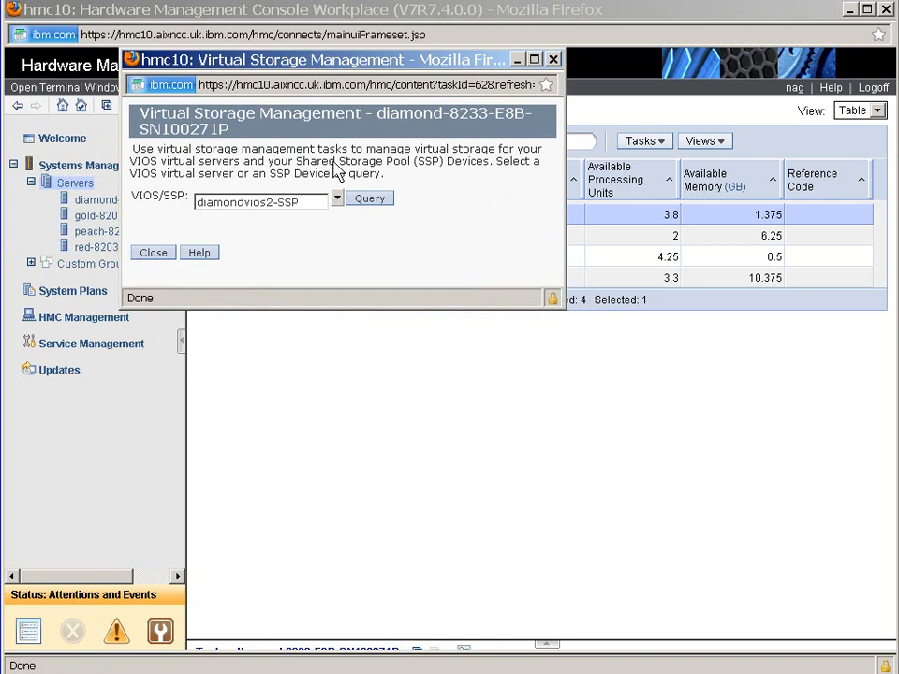
Choose galaxy in the VIOS/SSP dropdown and query it, listing 16 GB thin disk vd_diamond9a.
{"action": "left_click", "coordinate": [337, 203]}
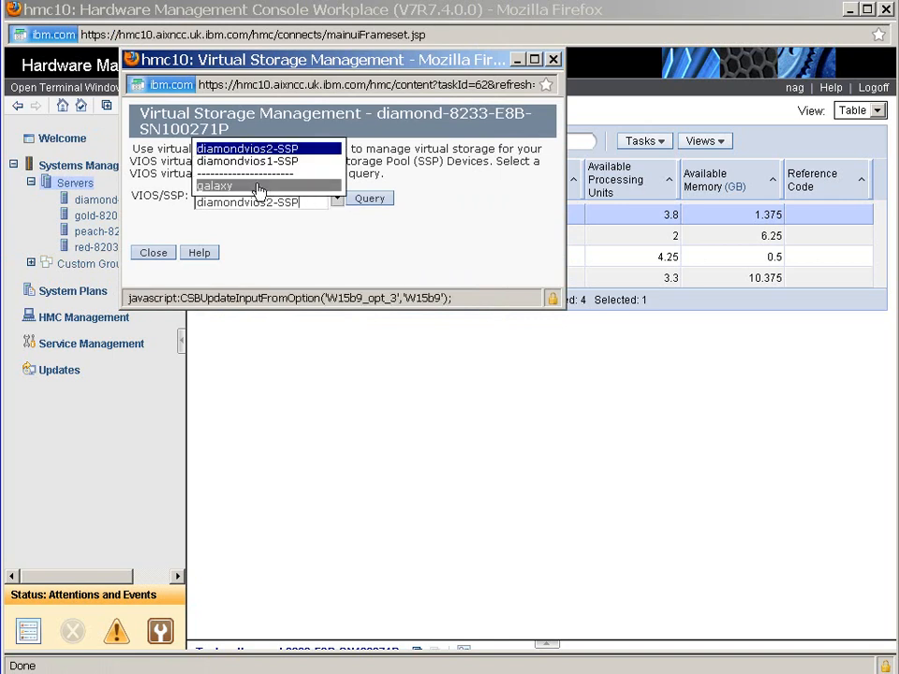
{"action": "left_click", "coordinate": [213, 185]}
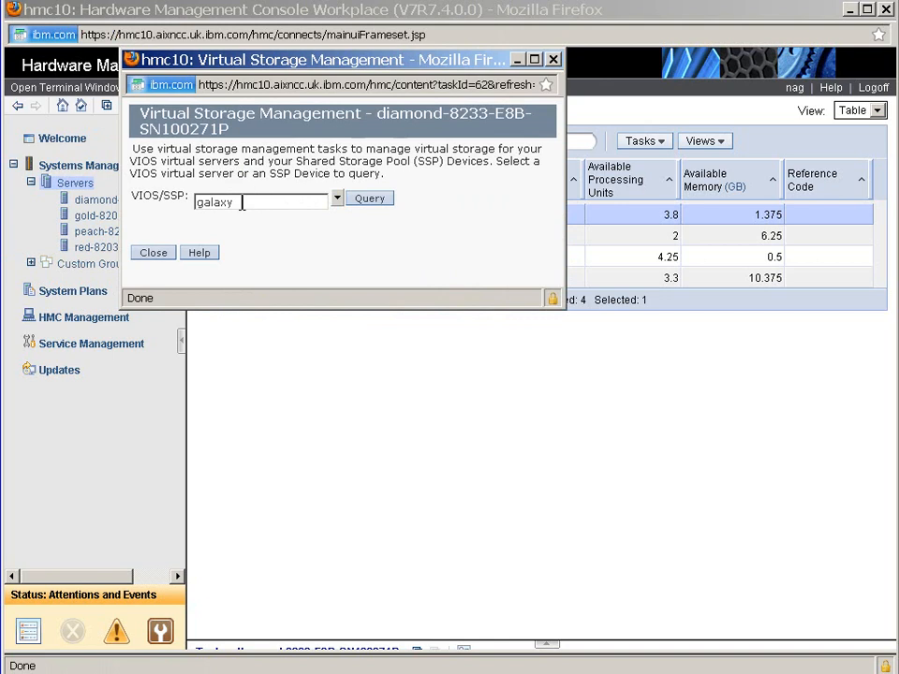
{"action": "left_click", "coordinate": [369, 199]}
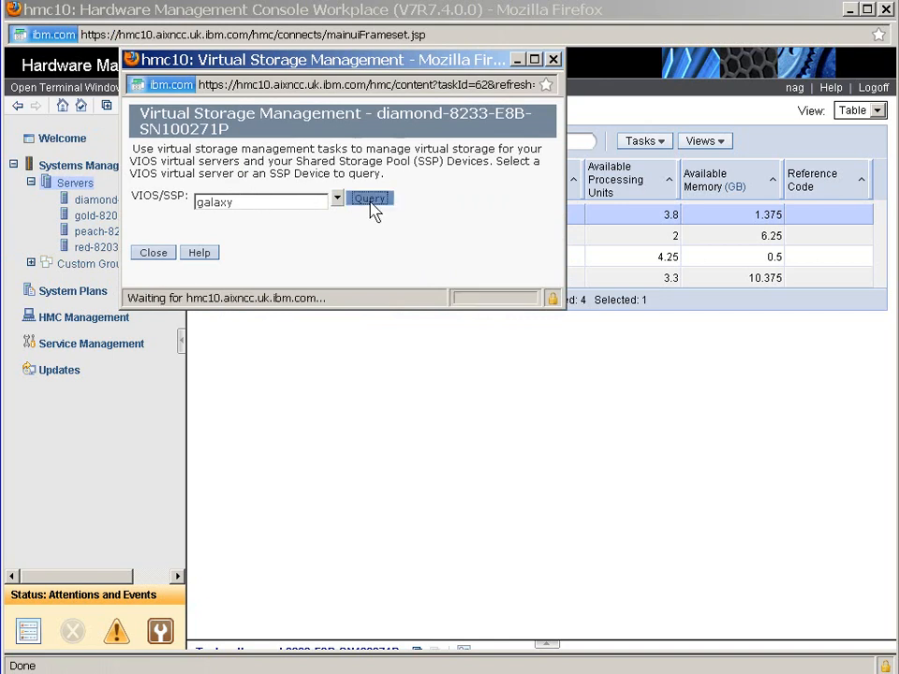
{"action": "left_click", "coordinate": [371, 199]}
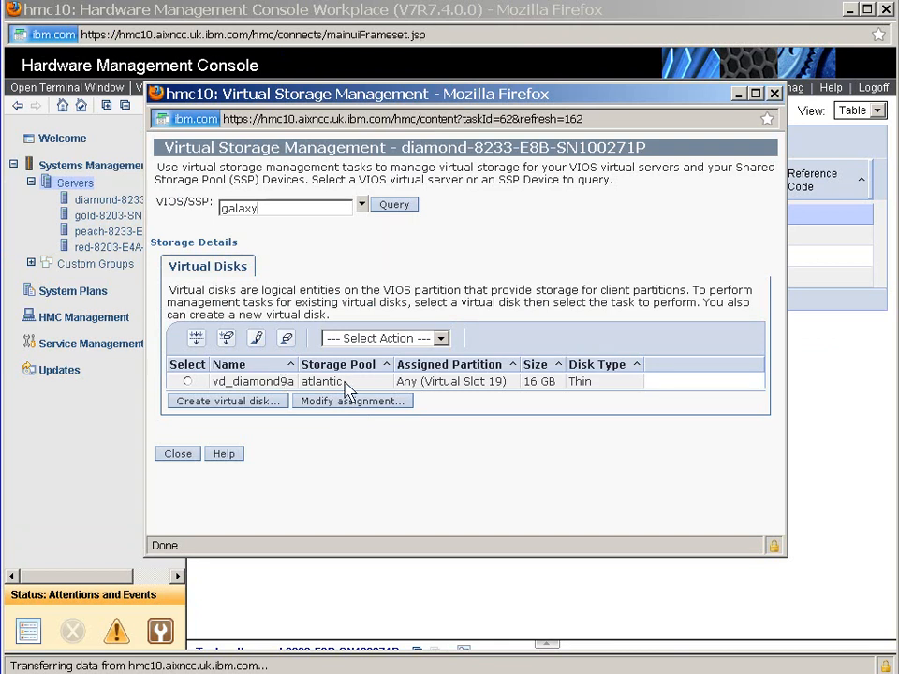
{"action": "mouse_move", "coordinate": [603, 397]}
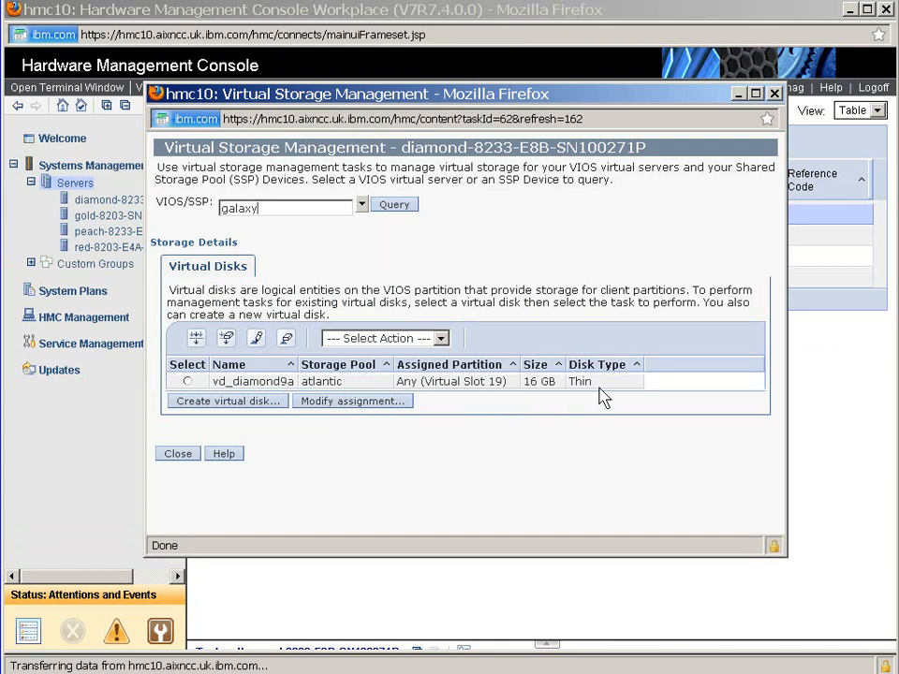